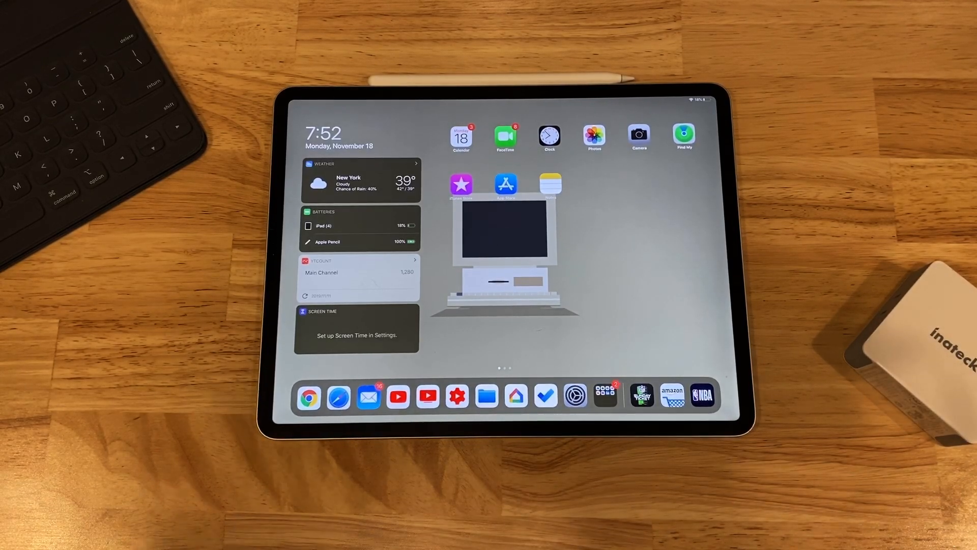
Launch Settings from the home screen and select General in the sidebar
left_click(574, 397)
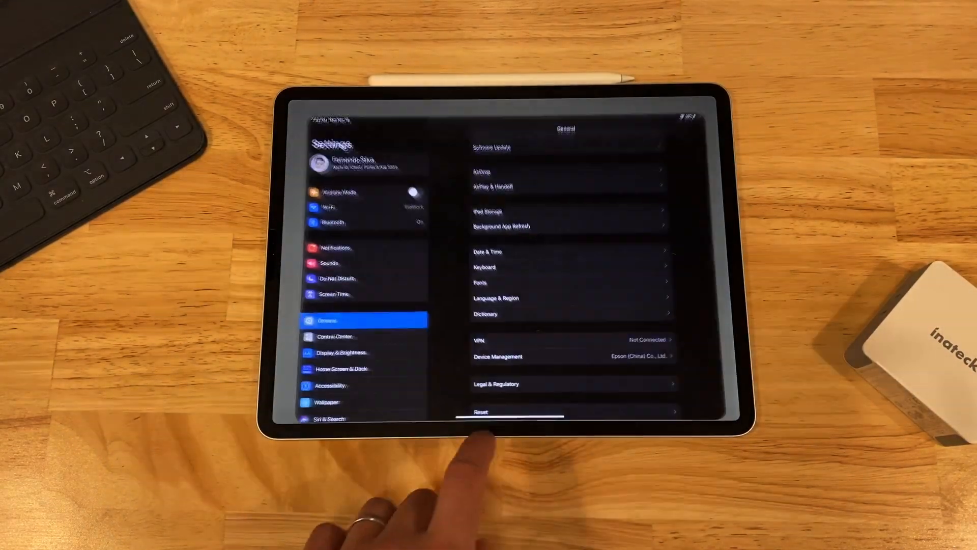
scroll("down", 3)
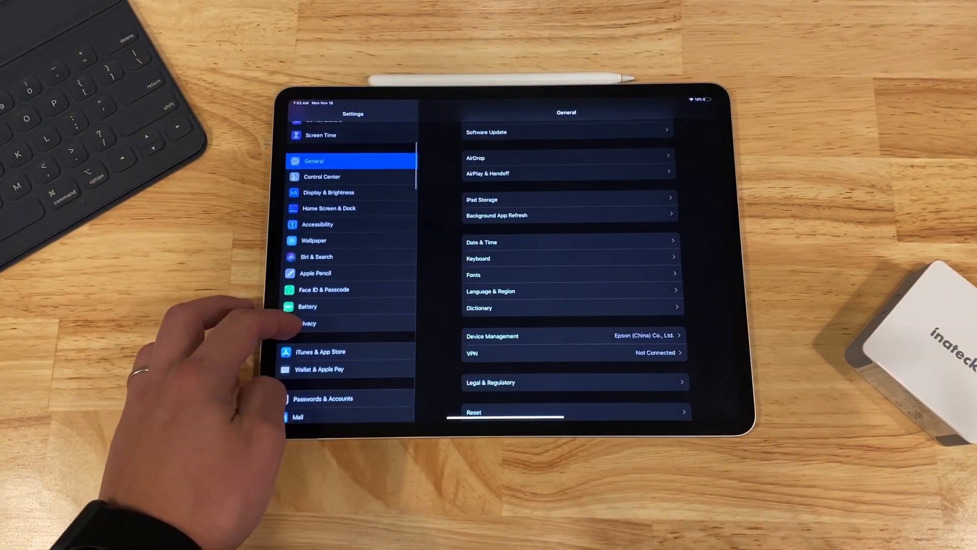
left_click(317, 224)
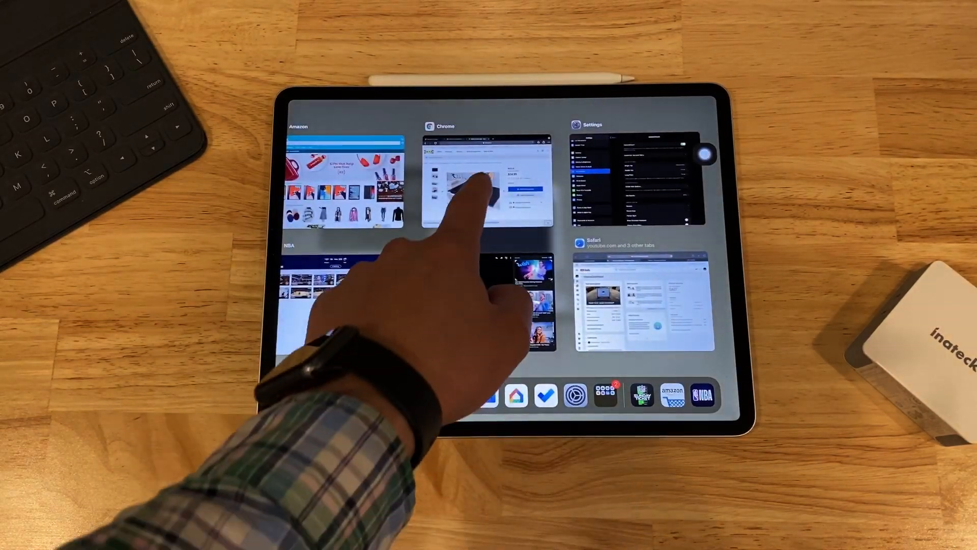
Reopen Chrome from its App Switcher card, then bring the recent apps overview back
left_click(486, 180)
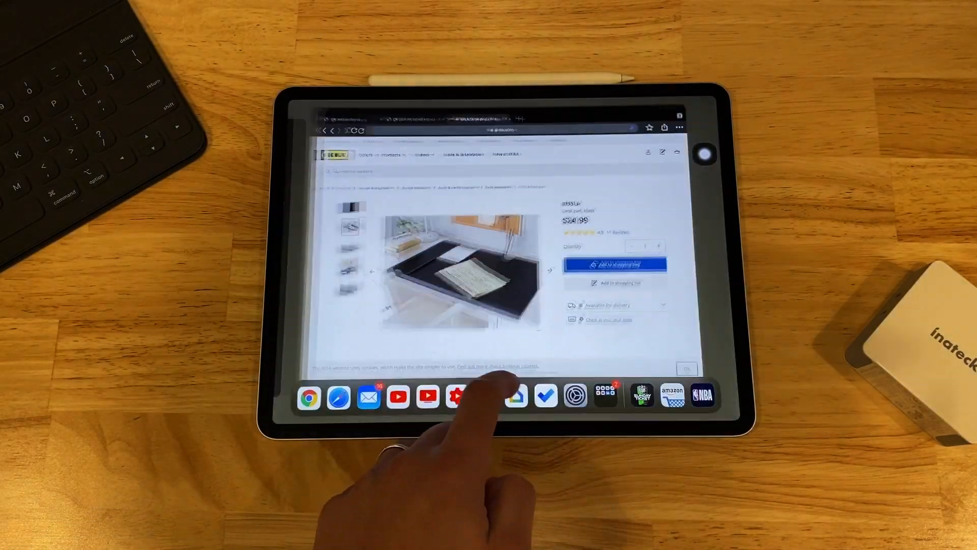
left_click(398, 397)
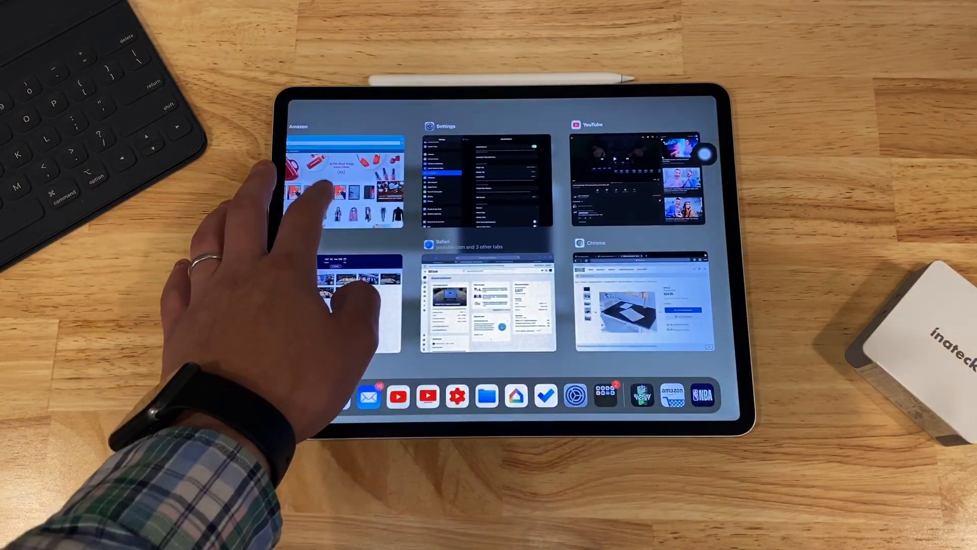
left_click(342, 181)
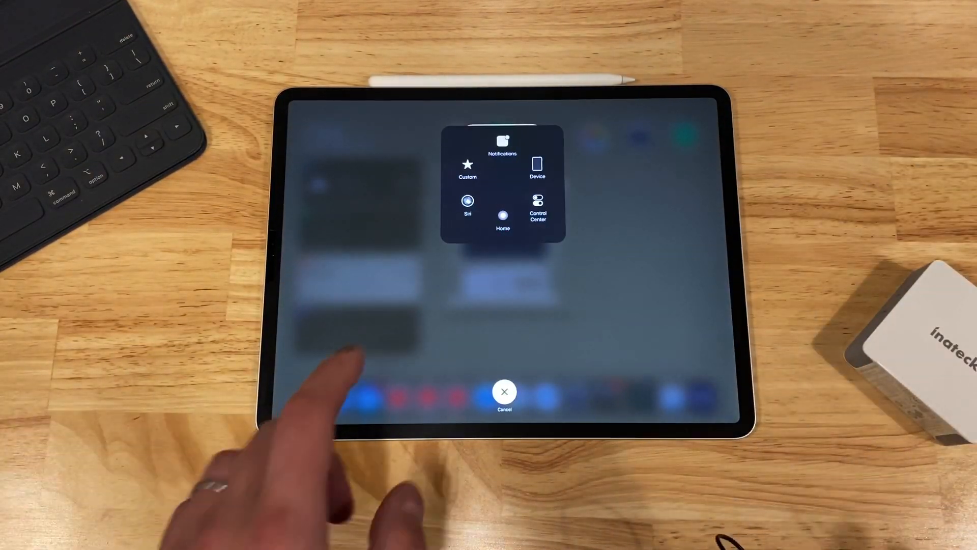
Choose AssistiveTouch Home on the slide-to-power-off screen to clear RAM
left_click(502, 214)
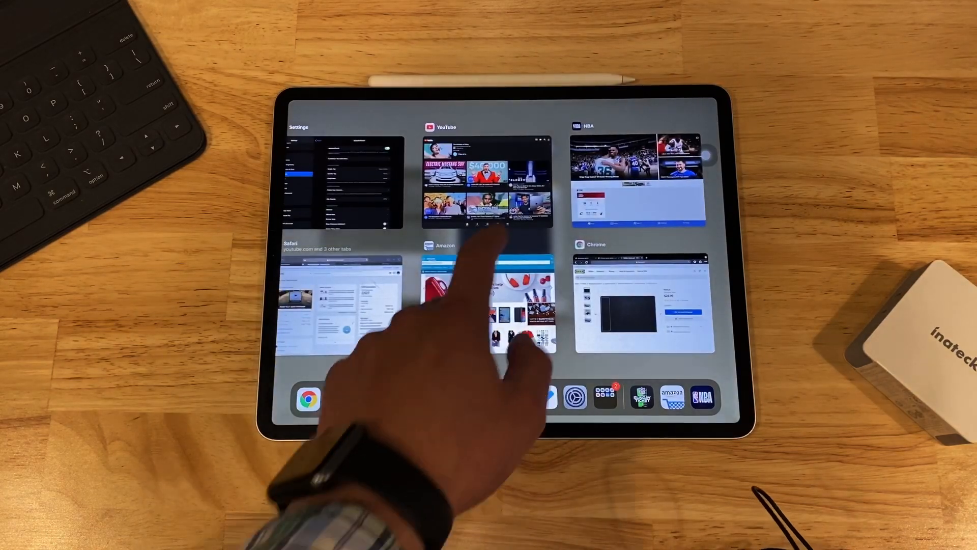
Reopen Amazon from the App Switcher so it reloads, then return home via AssistiveTouch
left_click(637, 174)
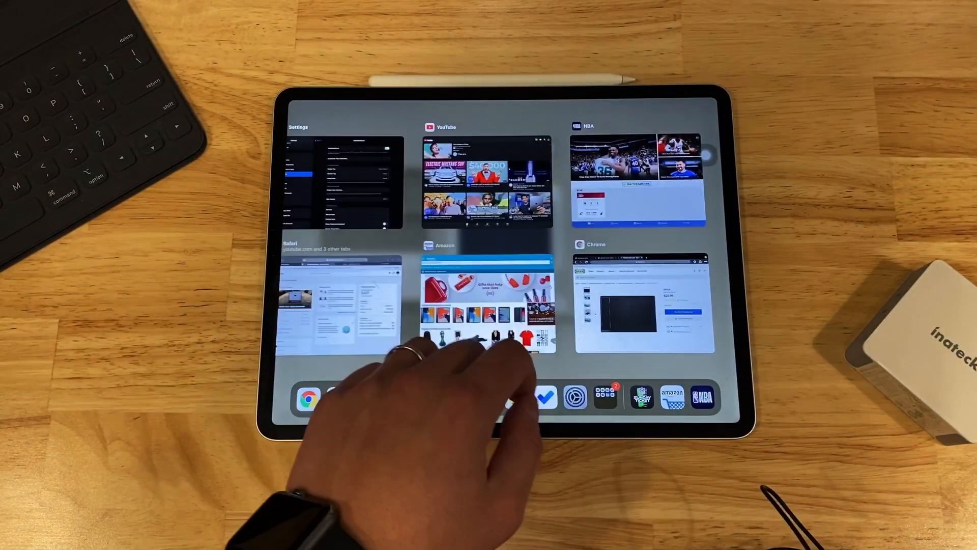
left_click(488, 299)
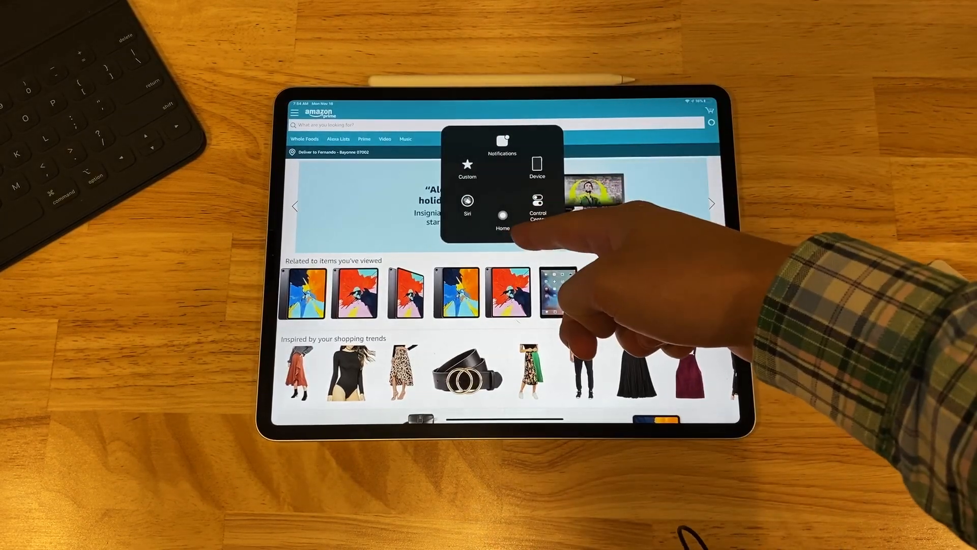
left_click(503, 215)
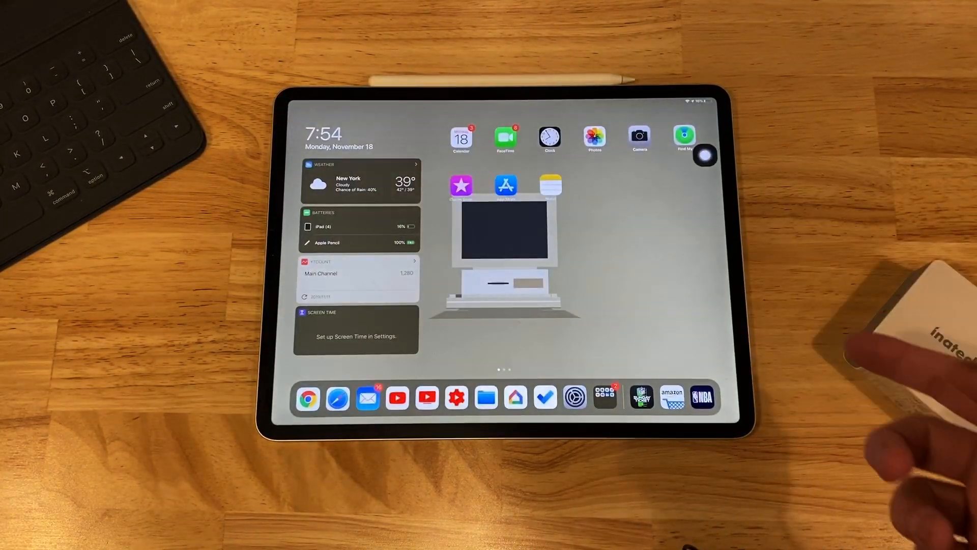